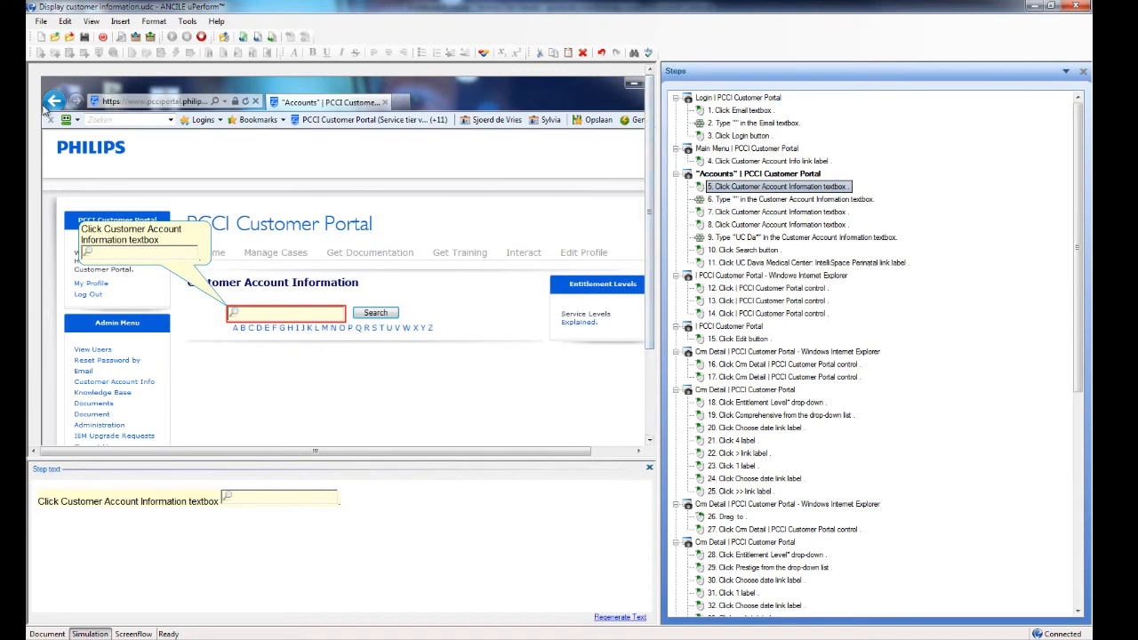
{"action": "mouse_move", "coordinate": [569, 82]}
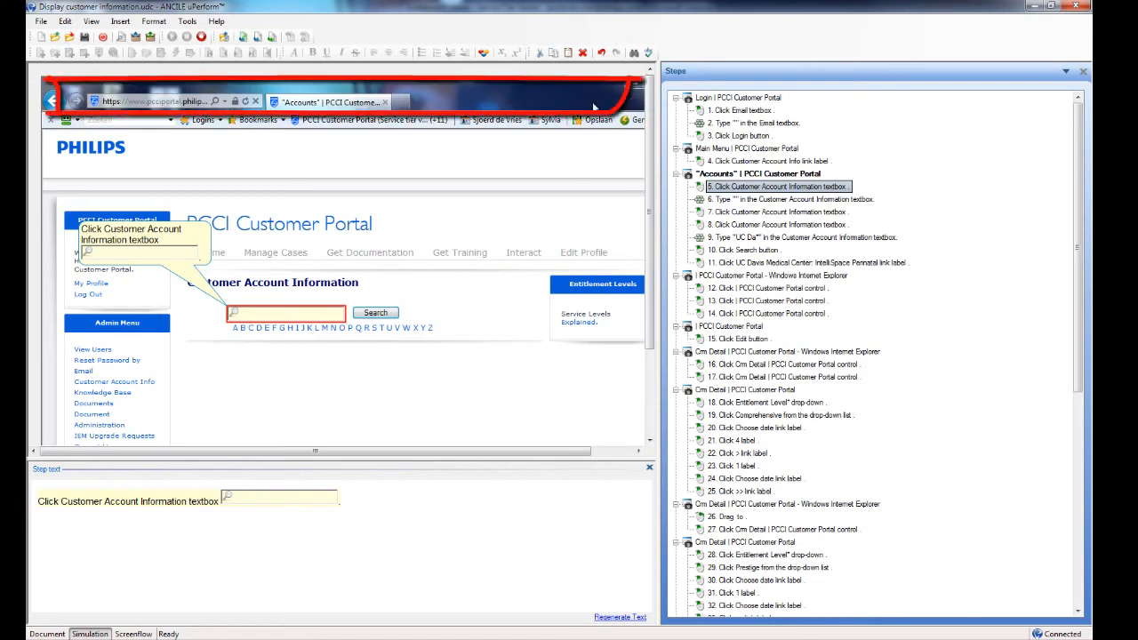
{"action": "mouse_move", "coordinate": [37, 134]}
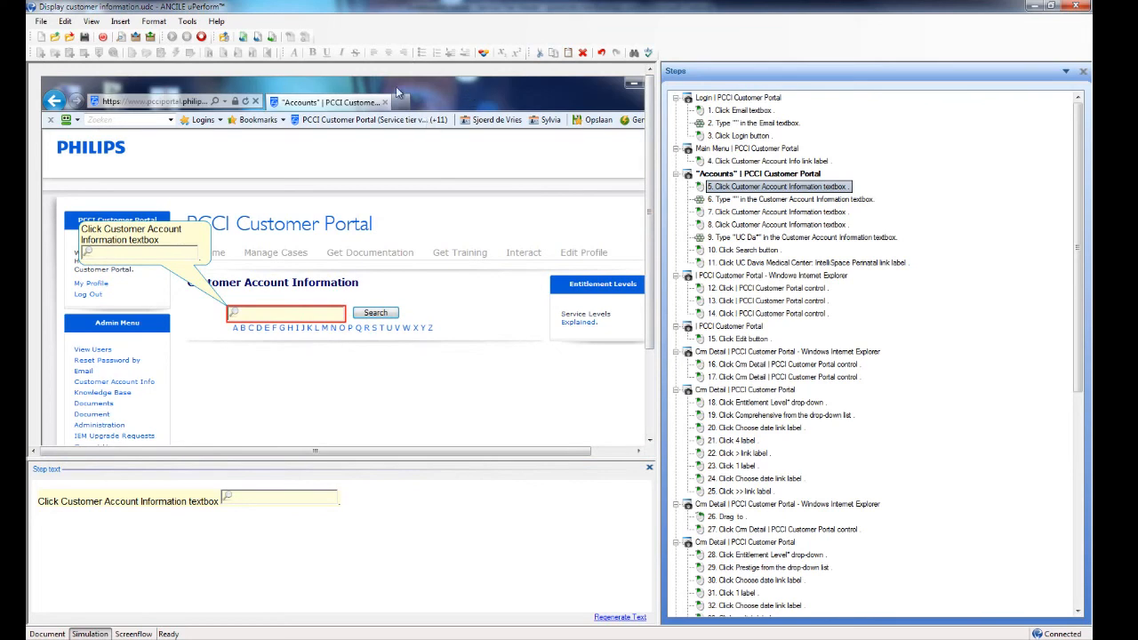
{"action": "mouse_move", "coordinate": [478, 93]}
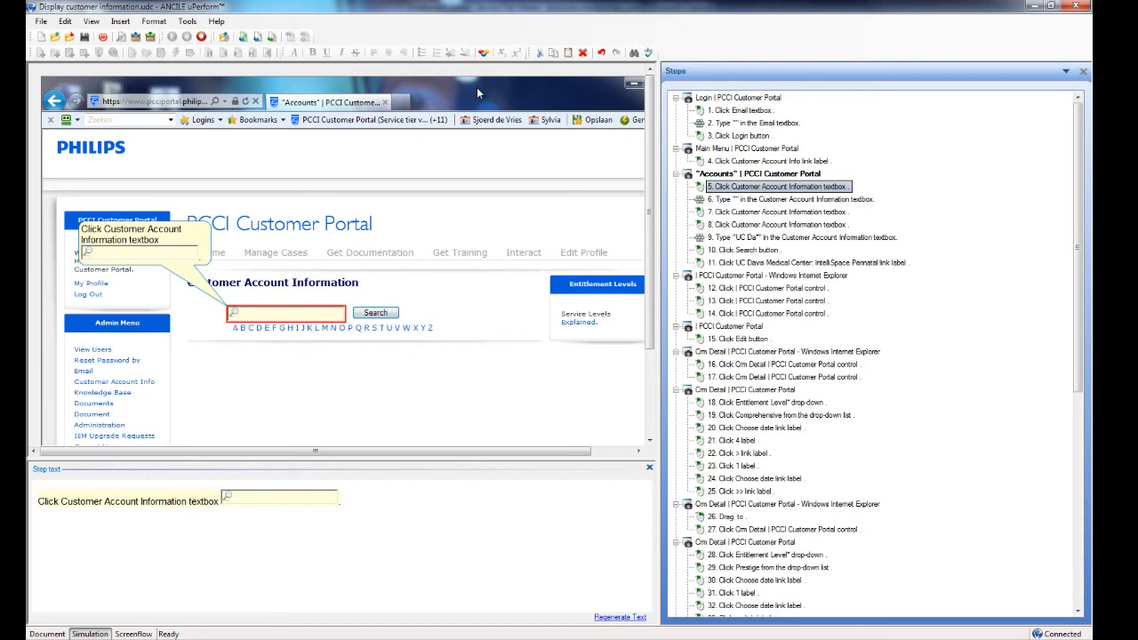
{"action": "mouse_move", "coordinate": [469, 188]}
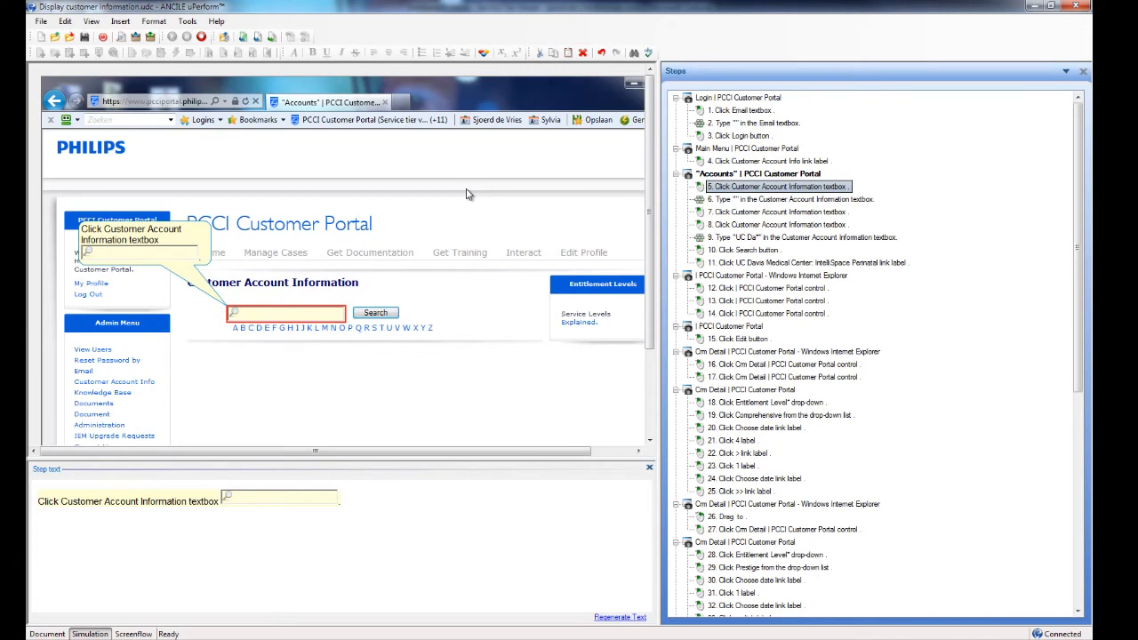
{"action": "mouse_move", "coordinate": [462, 194]}
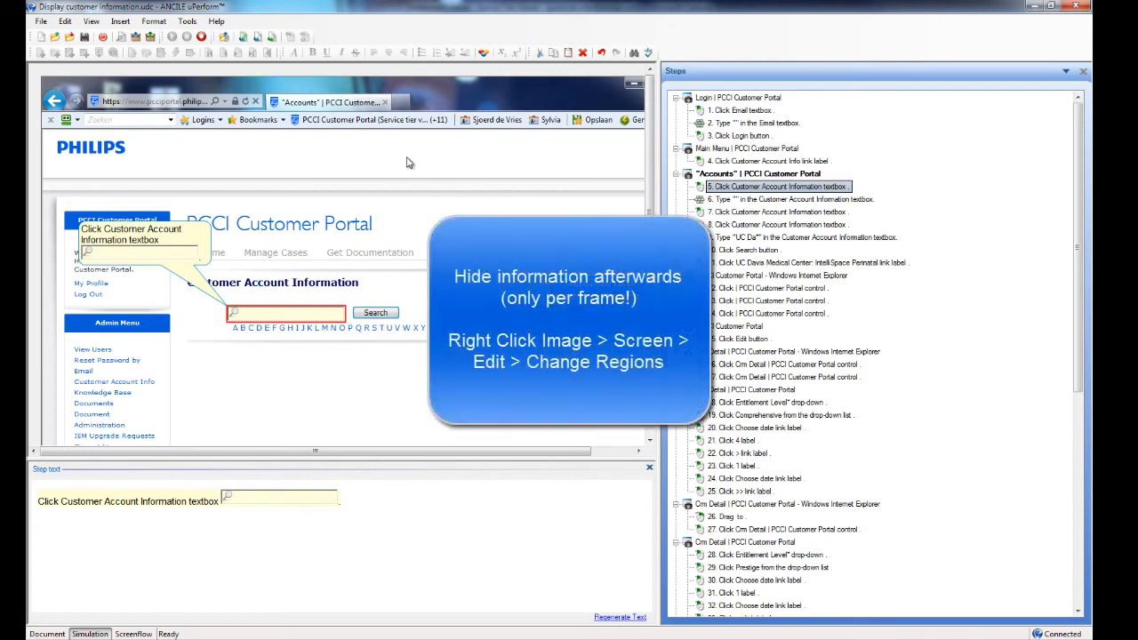
Step: Edit step 5's properties and show its Screen page with the current background image
{"action": "right_click", "coordinate": [409, 163]}
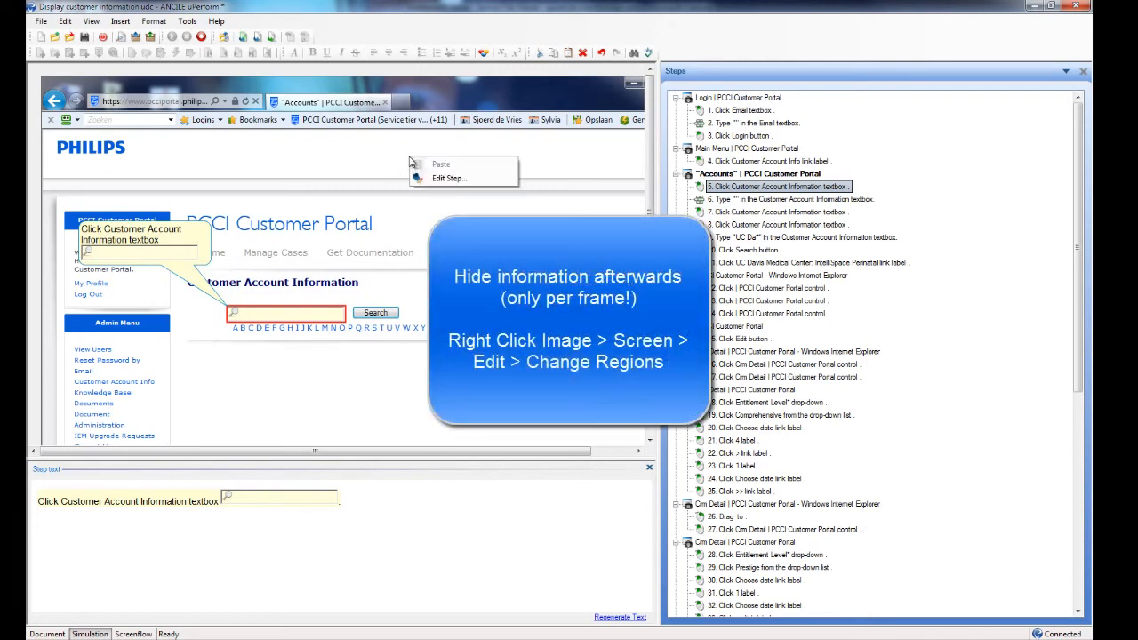
{"action": "mouse_move", "coordinate": [448, 178]}
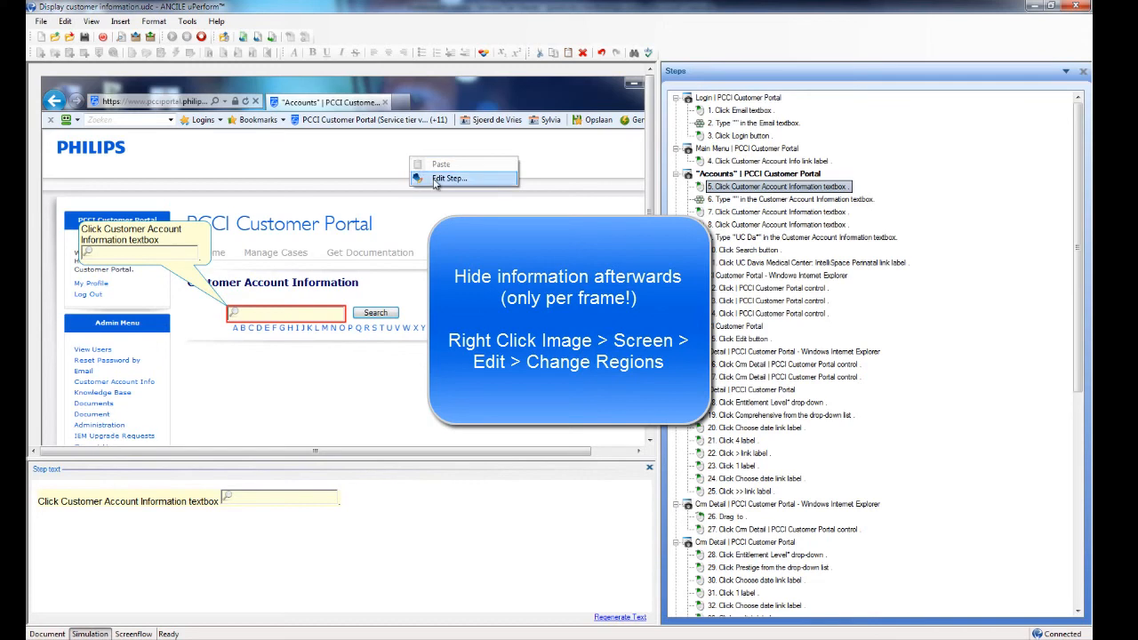
{"action": "left_click", "coordinate": [448, 177]}
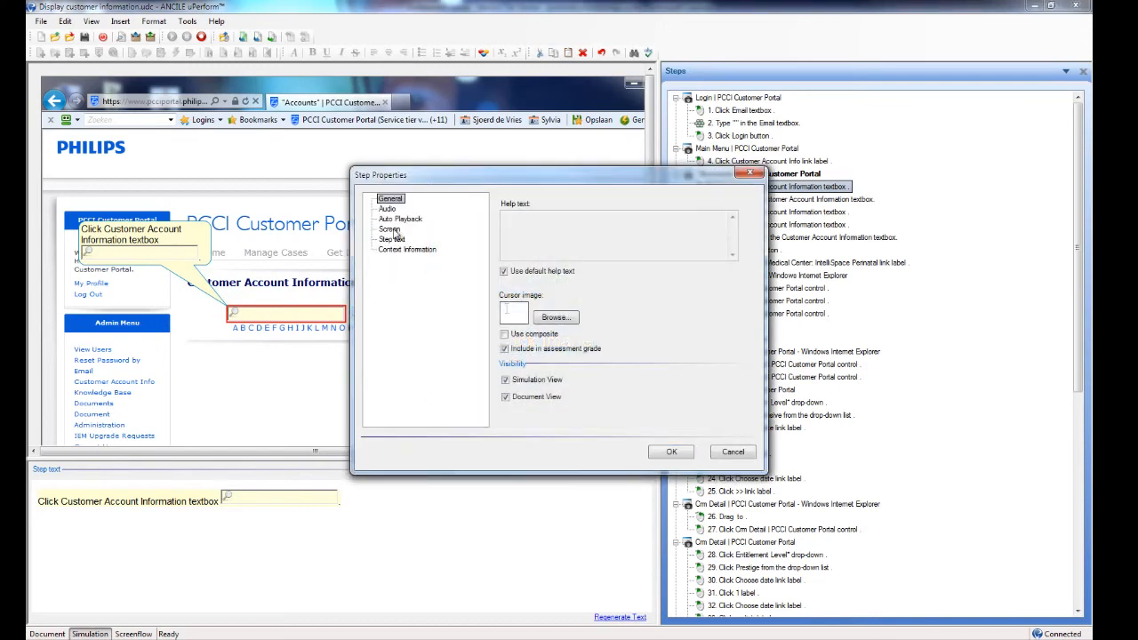
{"action": "left_click", "coordinate": [389, 229]}
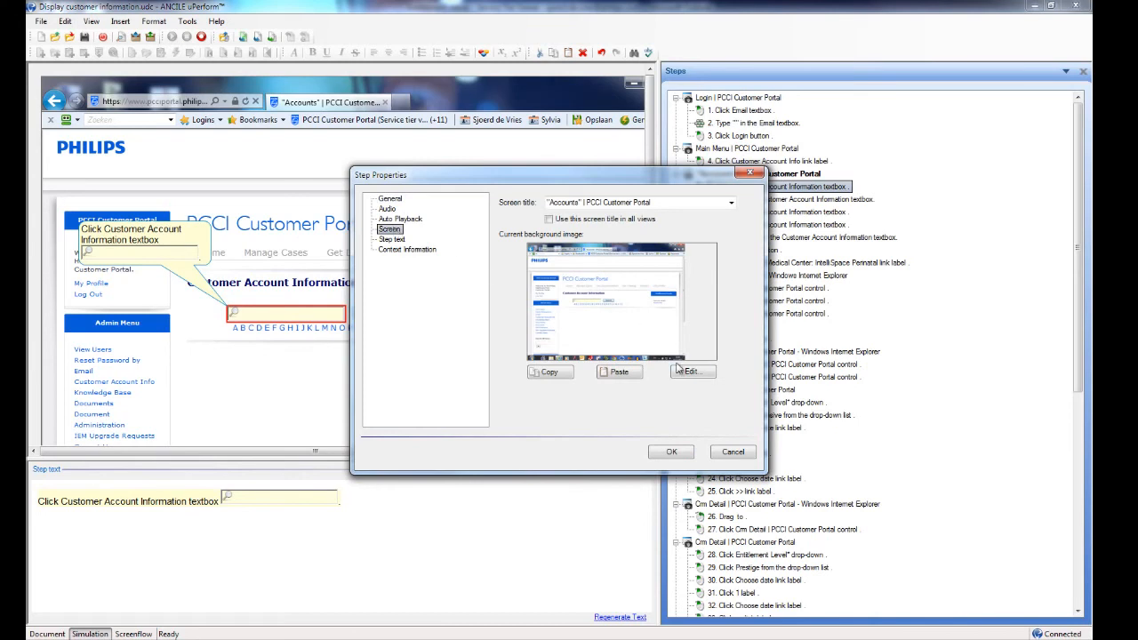
Step: Edit the background image regions to exclude the browser toolbars and confirm with OK
{"action": "left_click", "coordinate": [690, 371]}
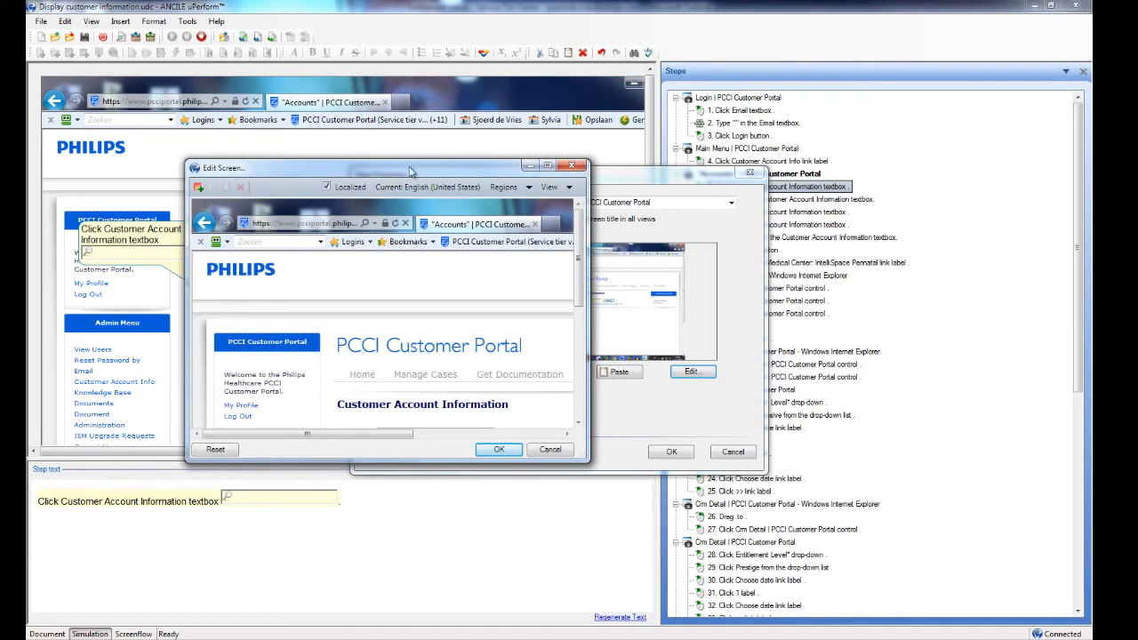
{"action": "mouse_move", "coordinate": [213, 434]}
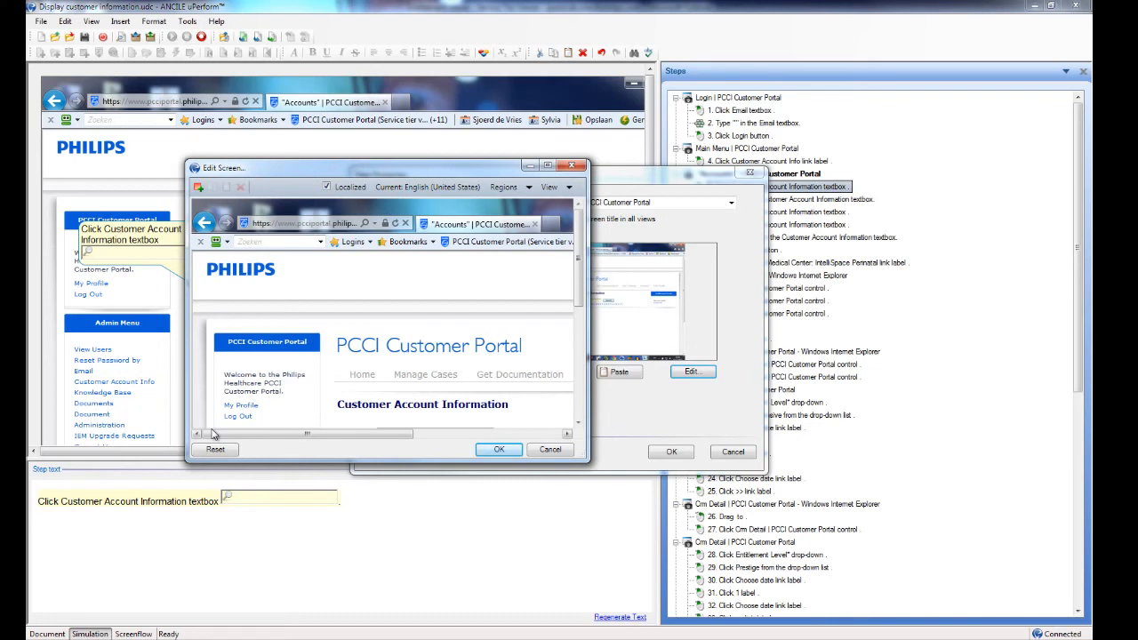
{"action": "mouse_move", "coordinate": [524, 203]}
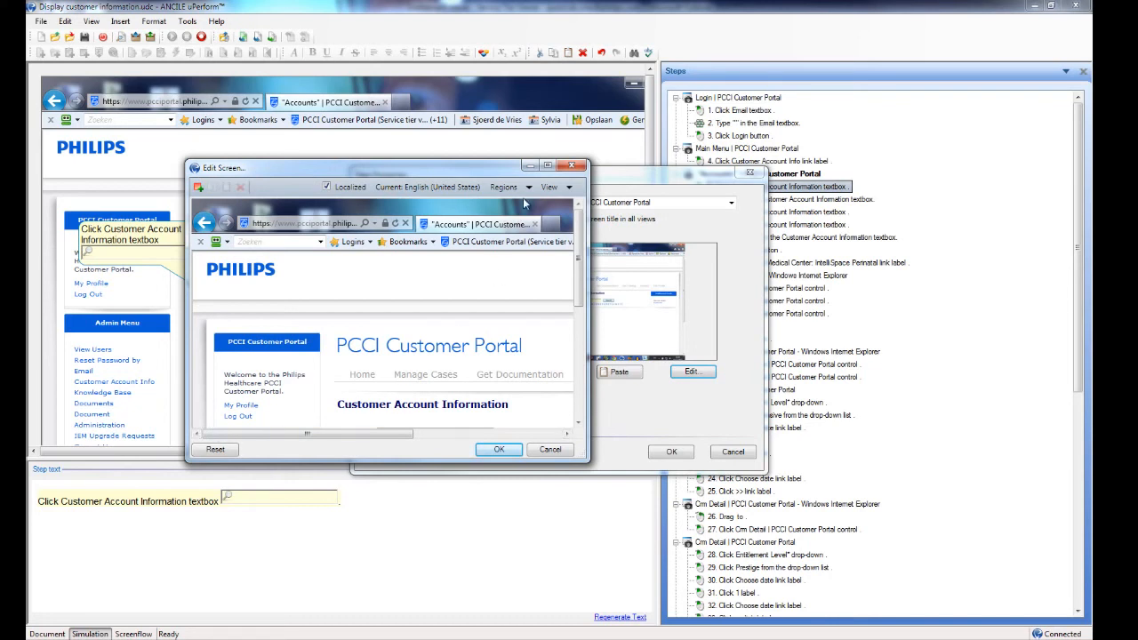
{"action": "left_click", "coordinate": [524, 187]}
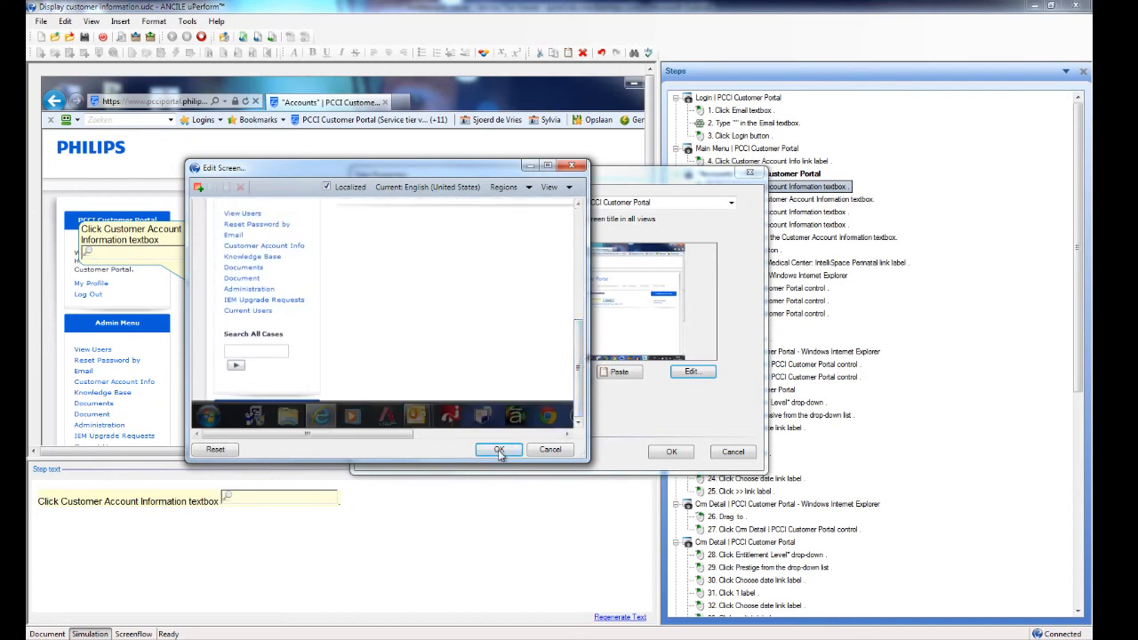
{"action": "left_click", "coordinate": [497, 448]}
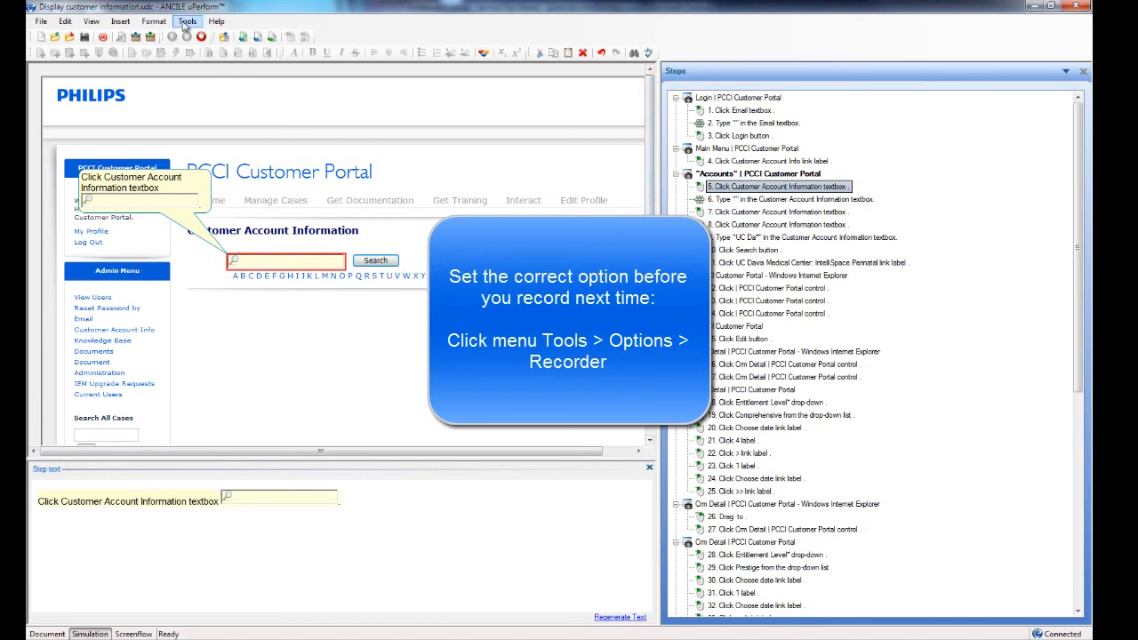
Step: Open the Options dialog from the Tools menu, landing on General settings
{"action": "left_click", "coordinate": [187, 22]}
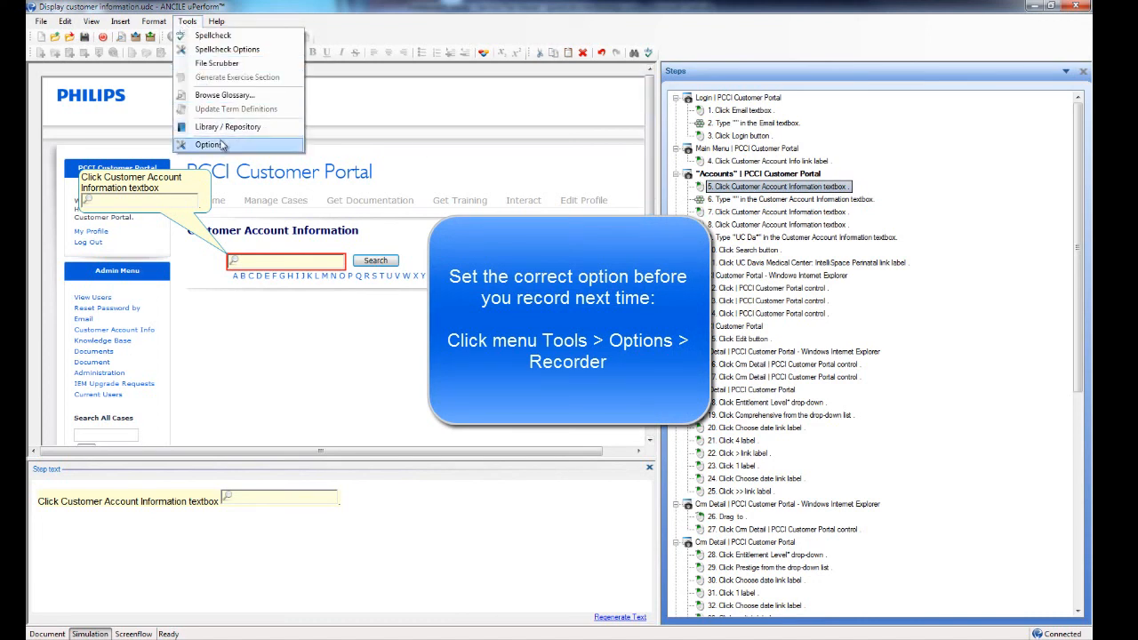
{"action": "left_click", "coordinate": [210, 144]}
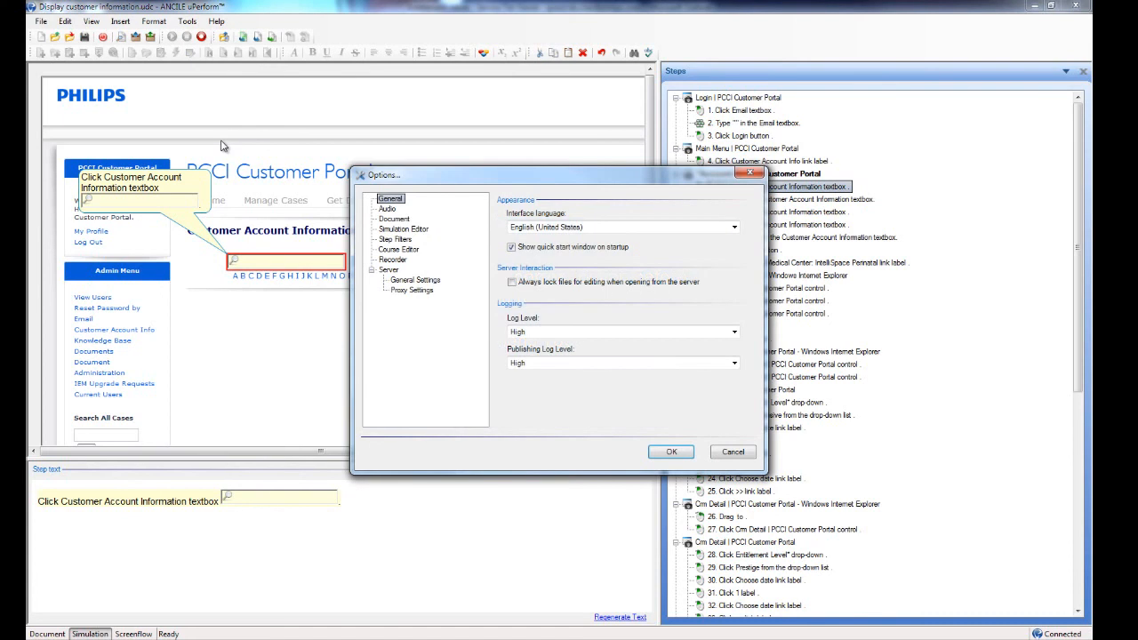
Step: Set the Recorder Html Capture Mode to Entire Browser Window
{"action": "left_click", "coordinate": [391, 259]}
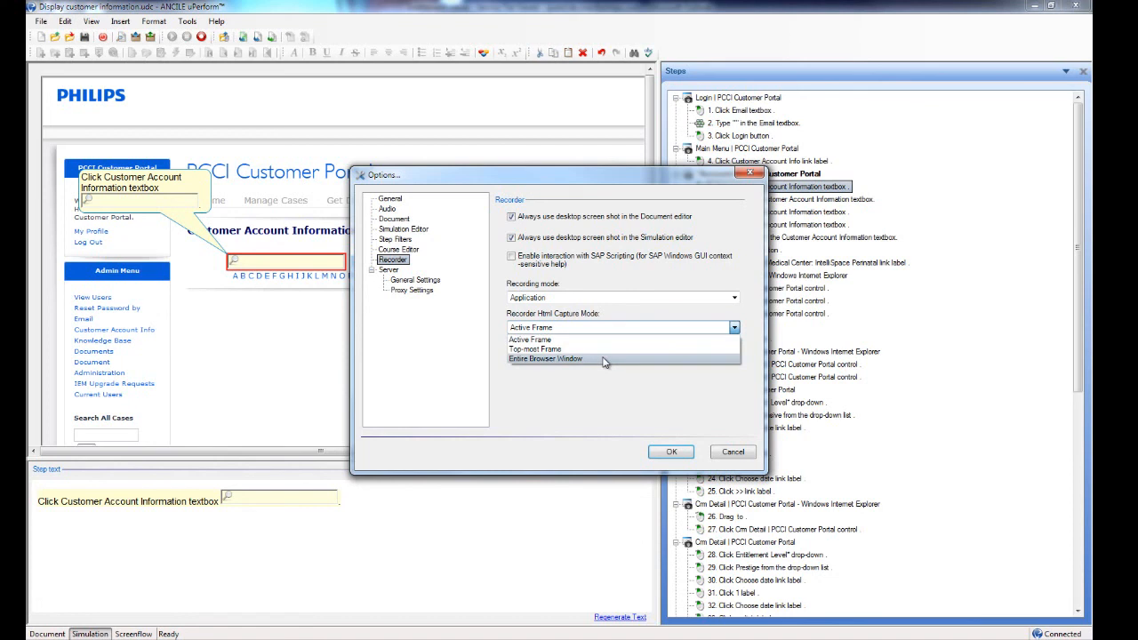
{"action": "mouse_move", "coordinate": [602, 349]}
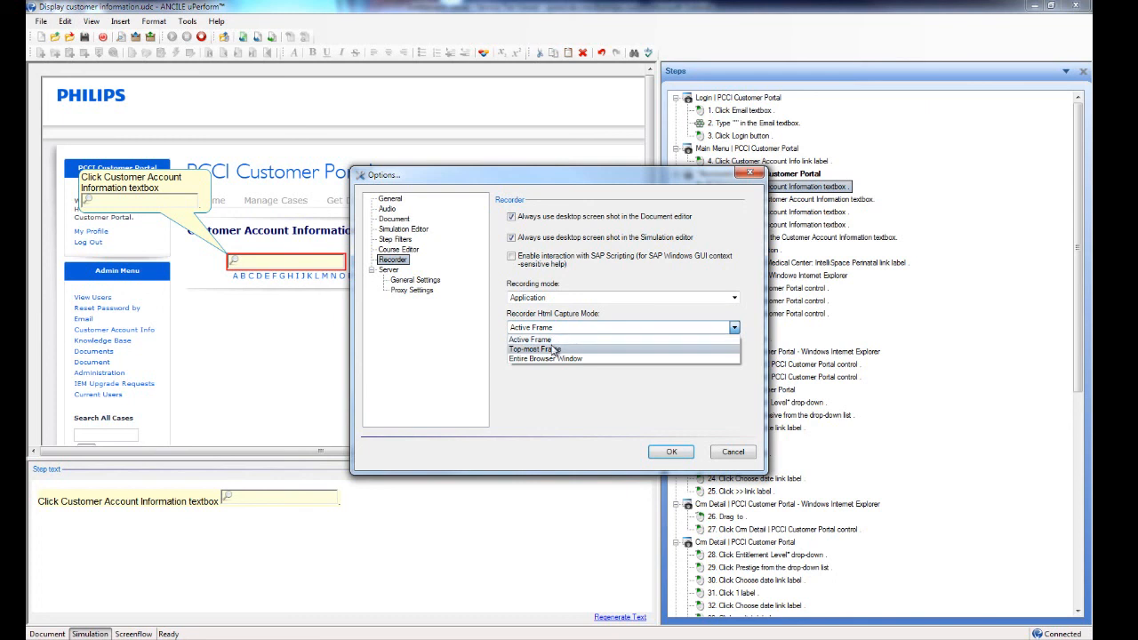
{"action": "left_click", "coordinate": [544, 359]}
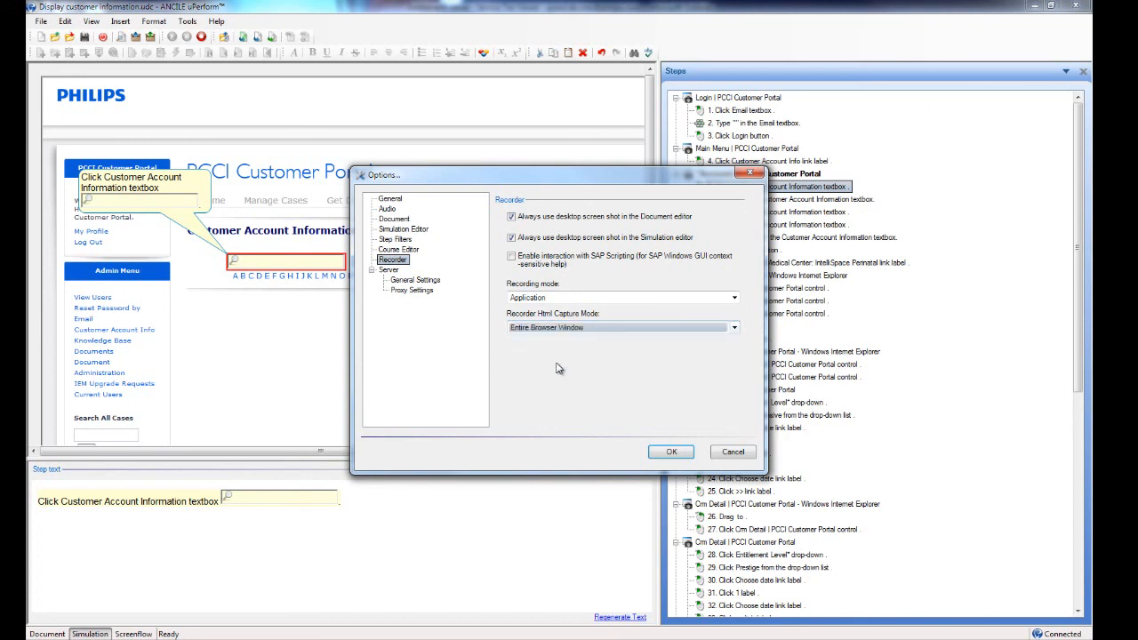
{"action": "mouse_move", "coordinate": [567, 371]}
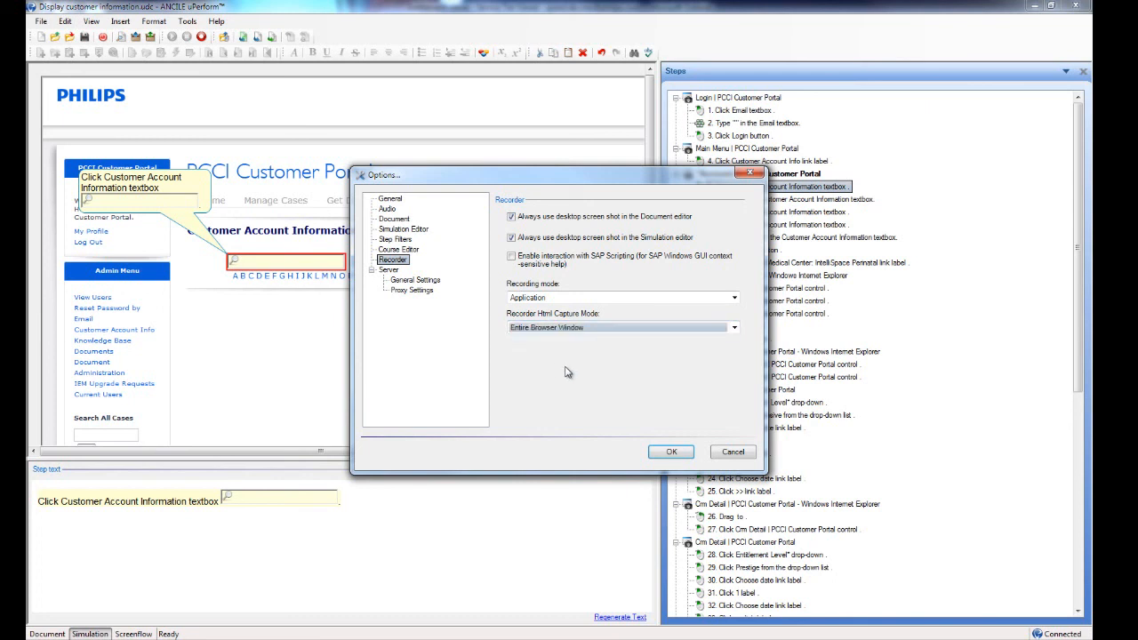